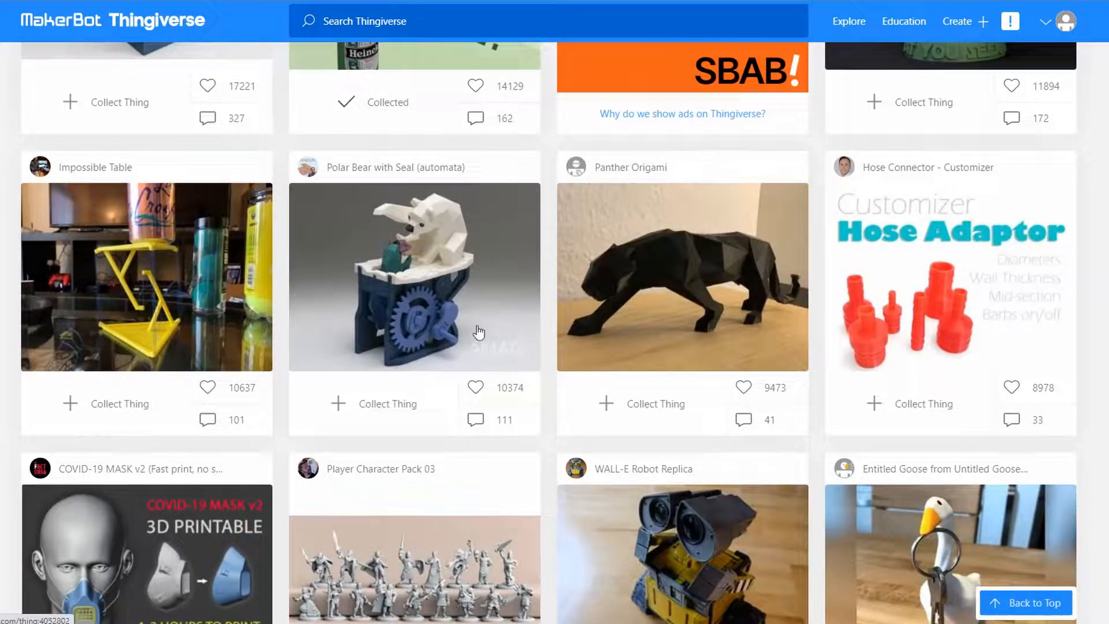
Browse down the Thingiverse featured designs grid toward the Shark model
{"action": "scroll", "scroll_direction": "down", "scroll_amount": 3}
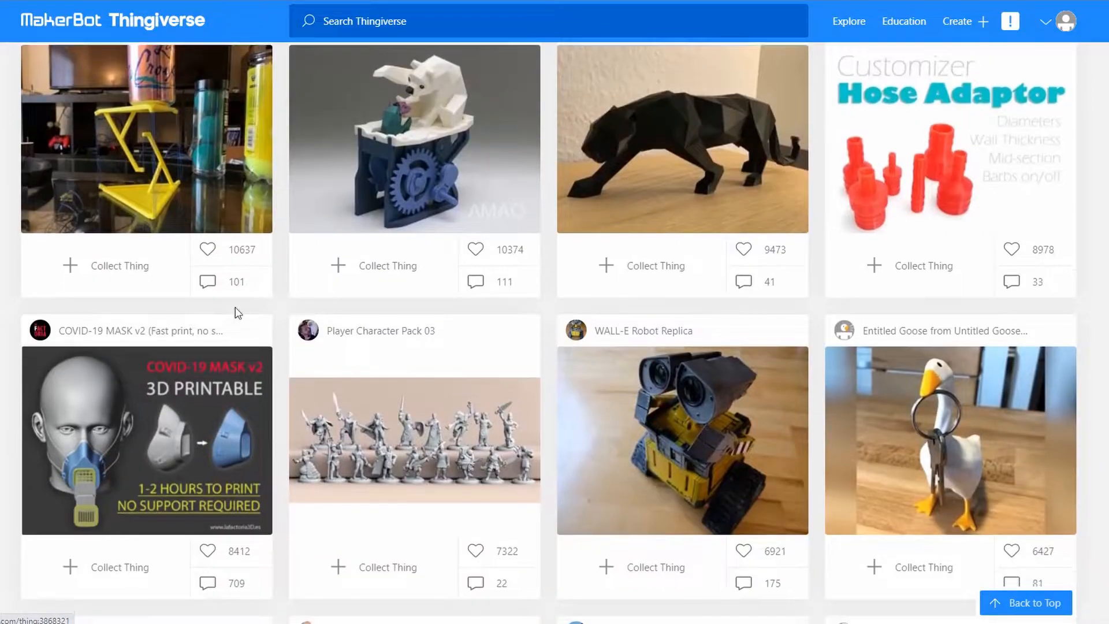
{"action": "scroll", "scroll_direction": "down", "scroll_amount": 3}
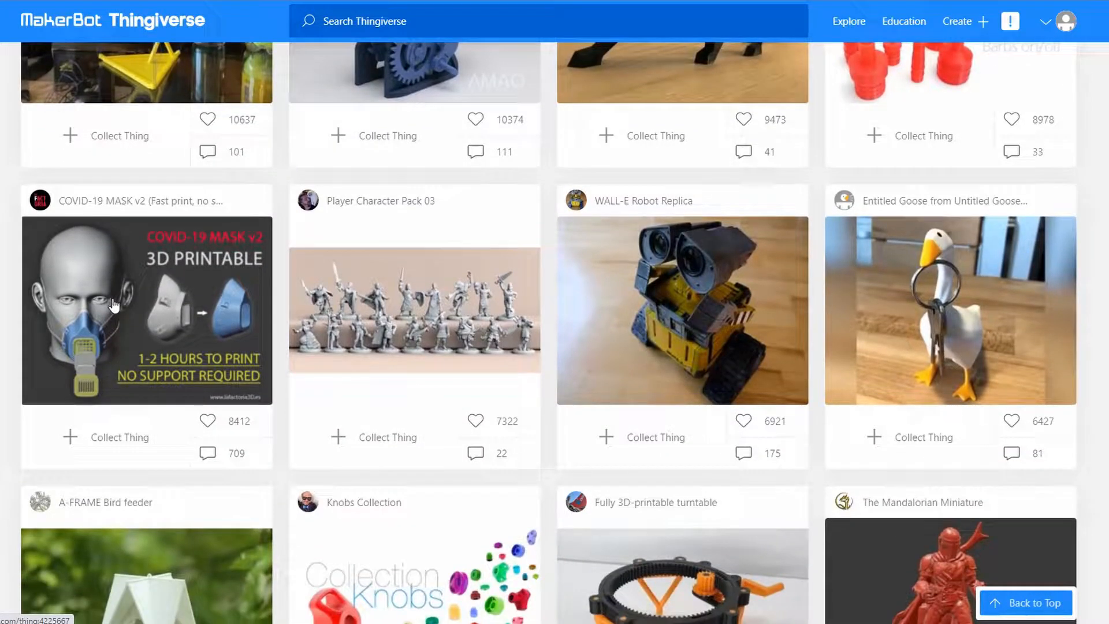
{"action": "scroll", "scroll_direction": "down", "scroll_amount": 3}
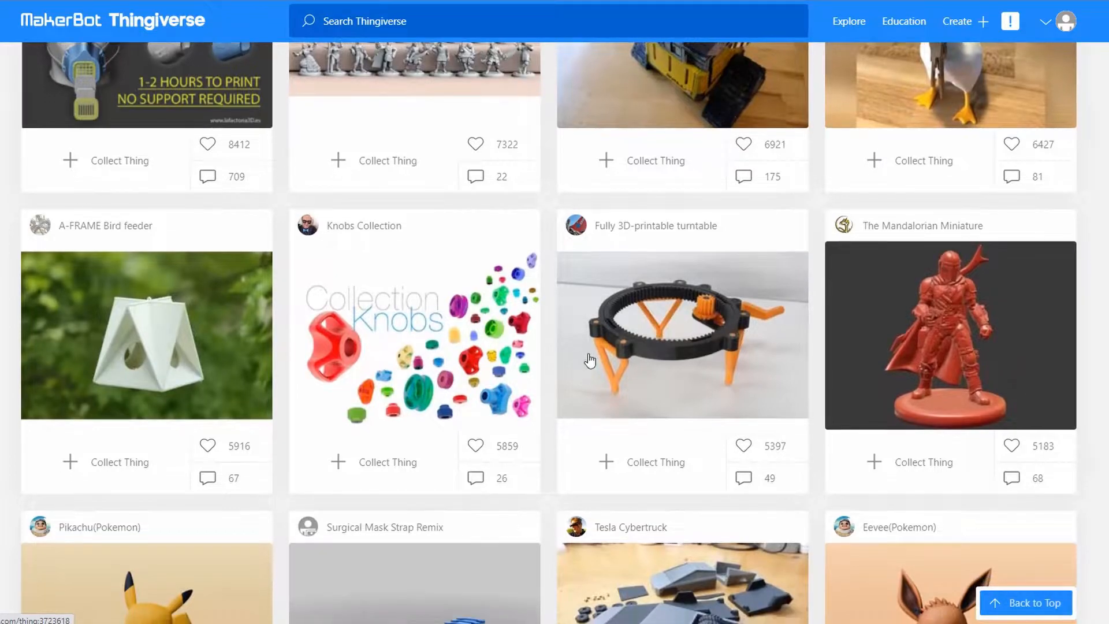
{"action": "scroll", "scroll_direction": "down", "scroll_amount": 3}
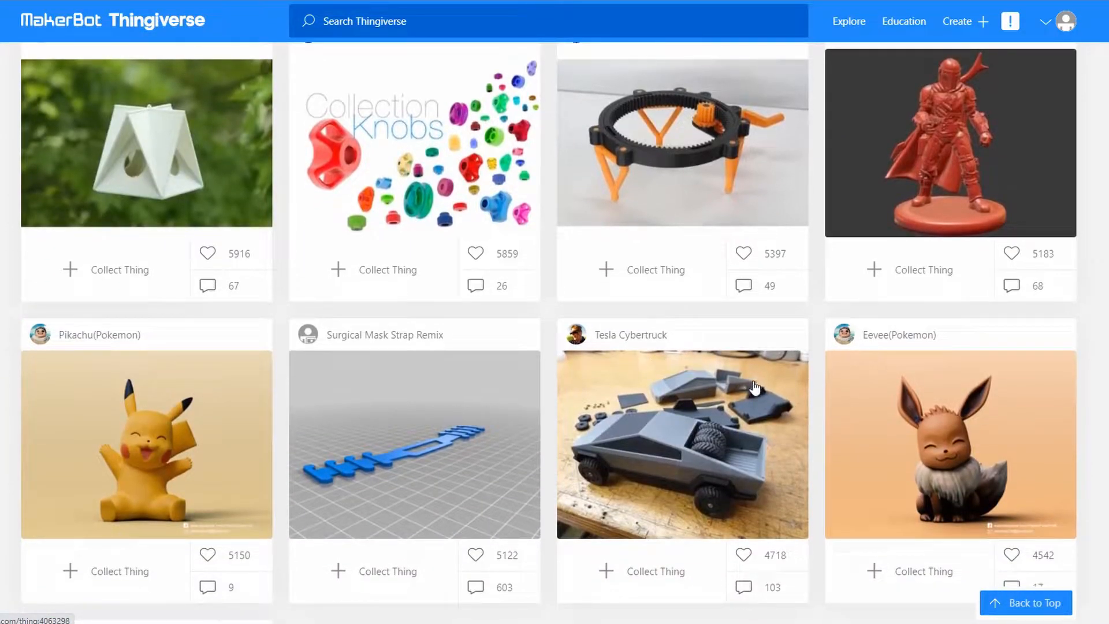
{"action": "scroll", "scroll_direction": "down", "scroll_amount": 3}
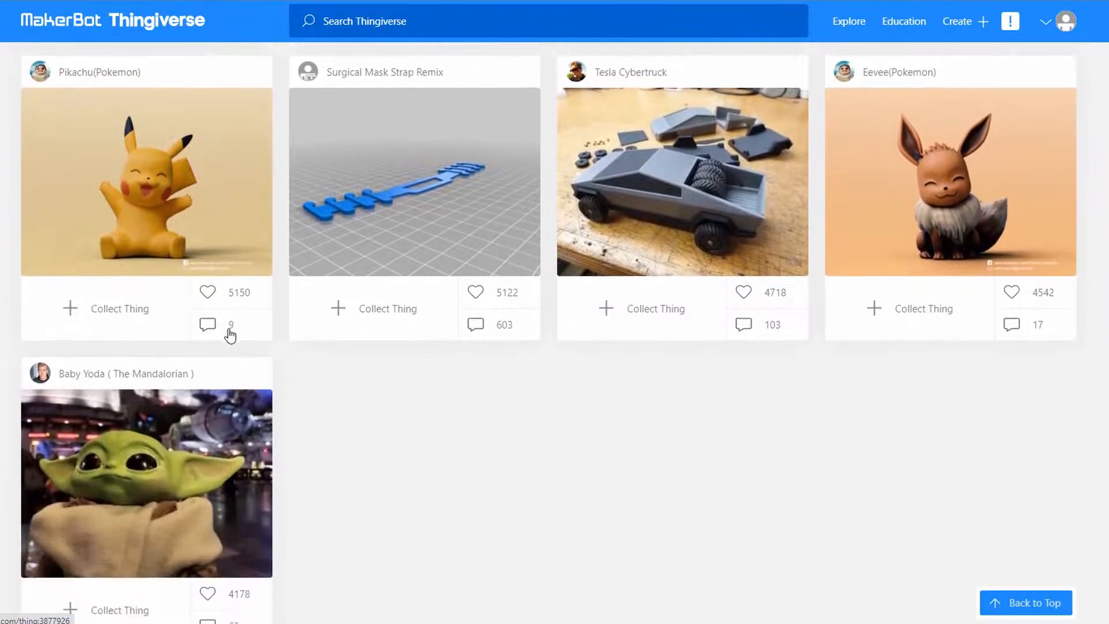
{"action": "scroll", "scroll_direction": "down", "scroll_amount": 3}
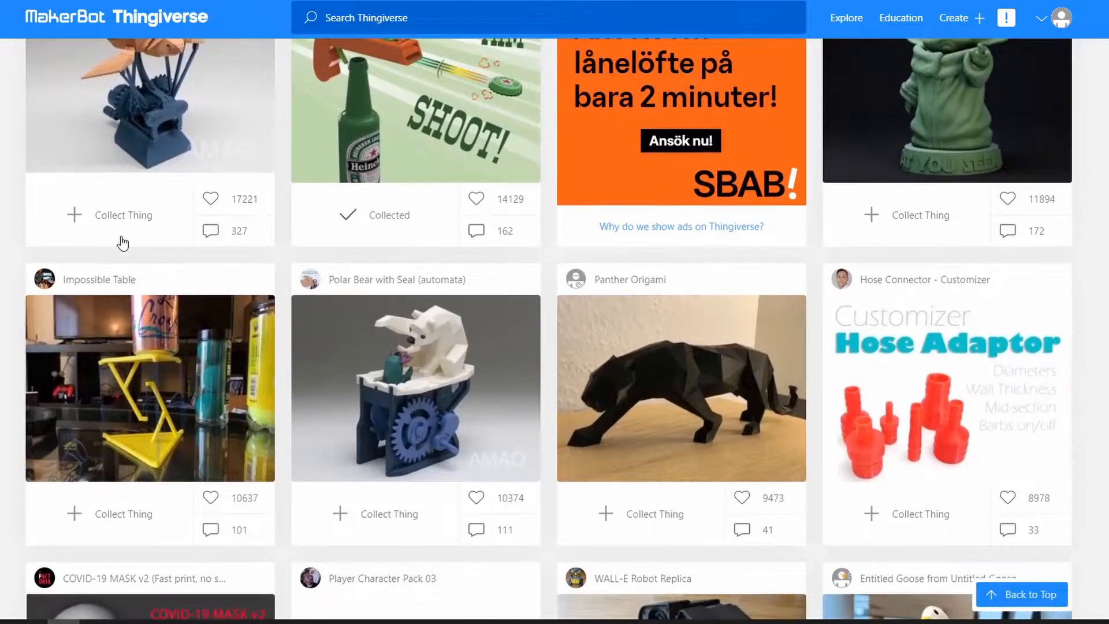
{"action": "scroll", "scroll_direction": "down", "scroll_amount": 3}
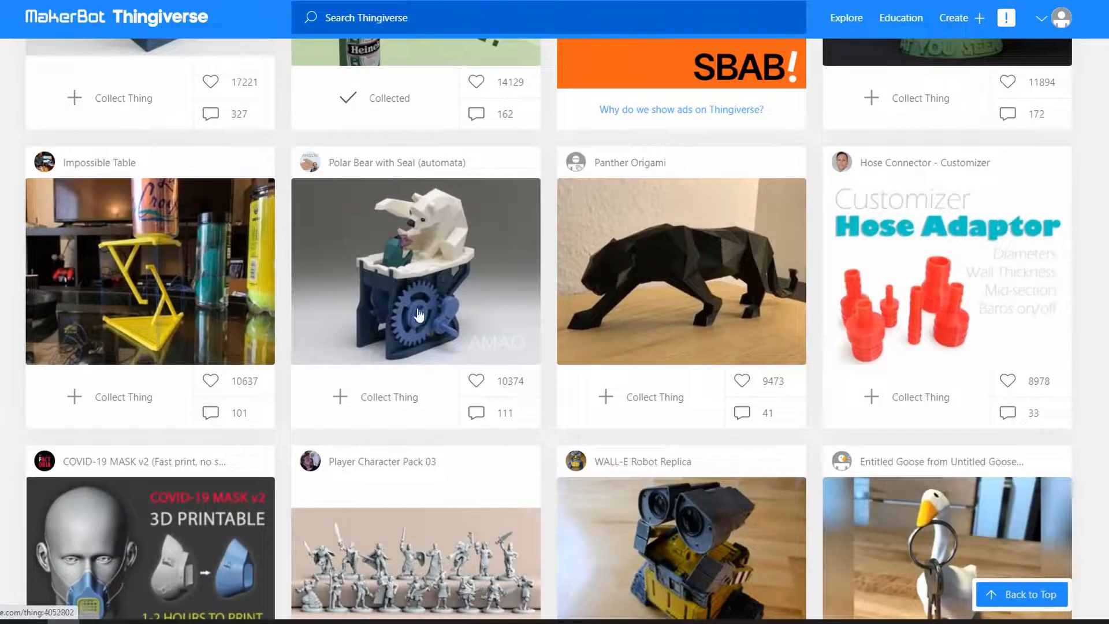
{"action": "scroll", "scroll_direction": "down", "scroll_amount": 3}
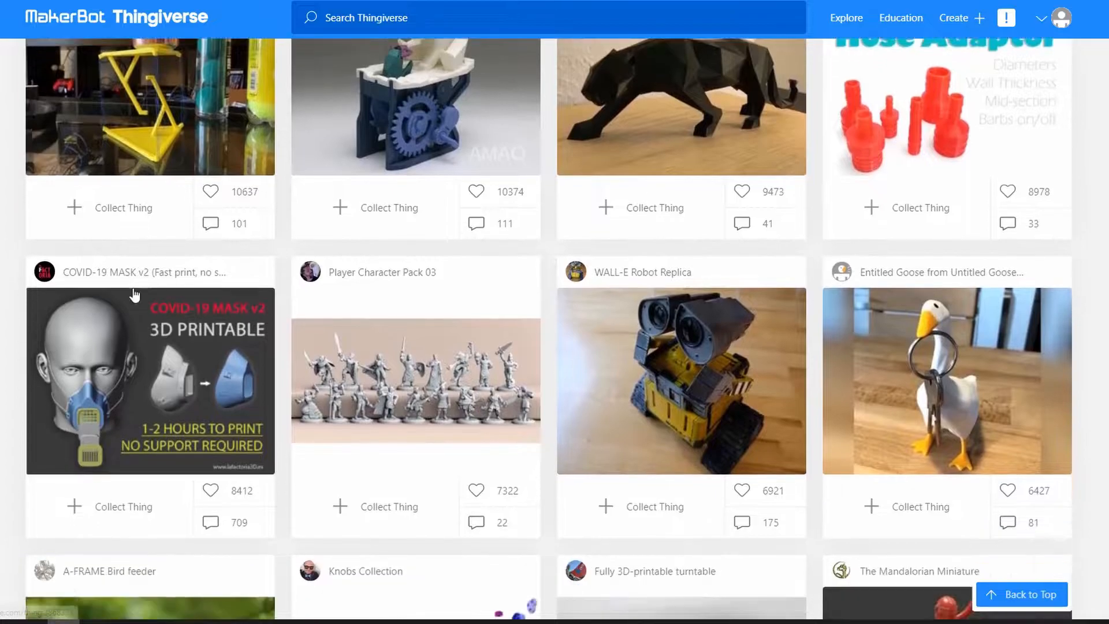
{"action": "scroll", "scroll_direction": "down", "scroll_amount": 3}
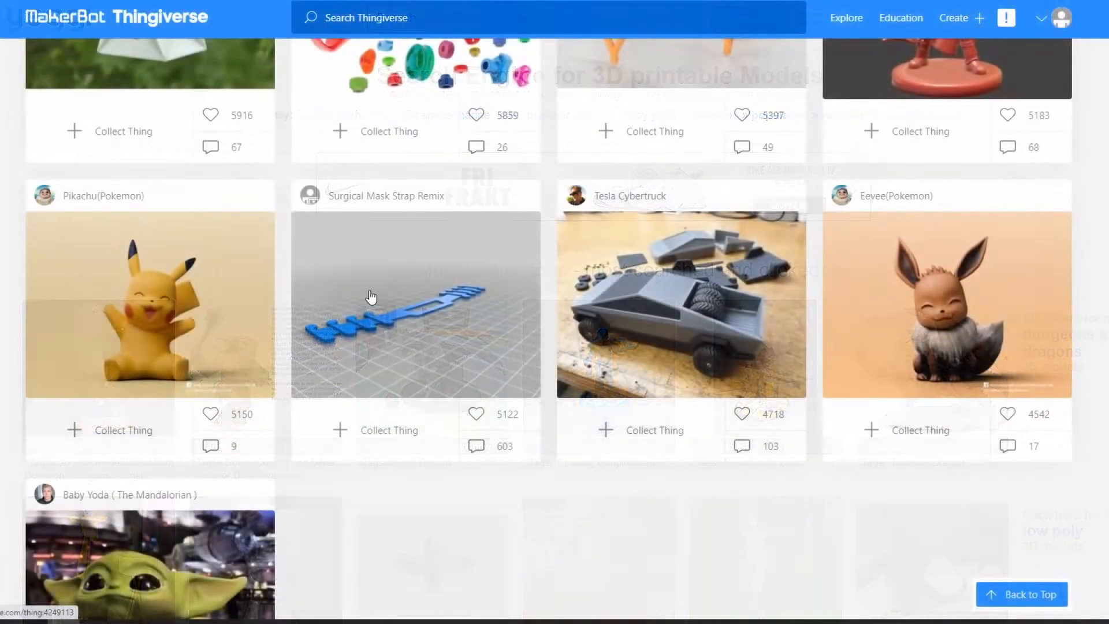
{"action": "scroll", "scroll_direction": "down", "scroll_amount": 3}
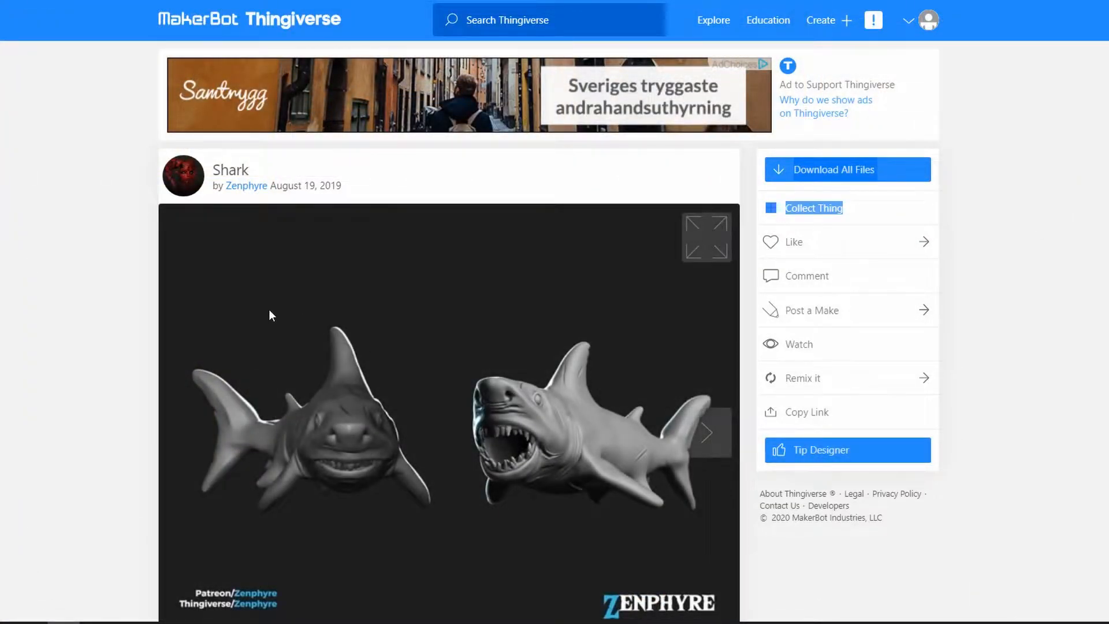
View the Shark image gallery and open its CC BY-NC 4.0 license in a new tab
{"action": "scroll", "scroll_direction": "down", "scroll_amount": 3}
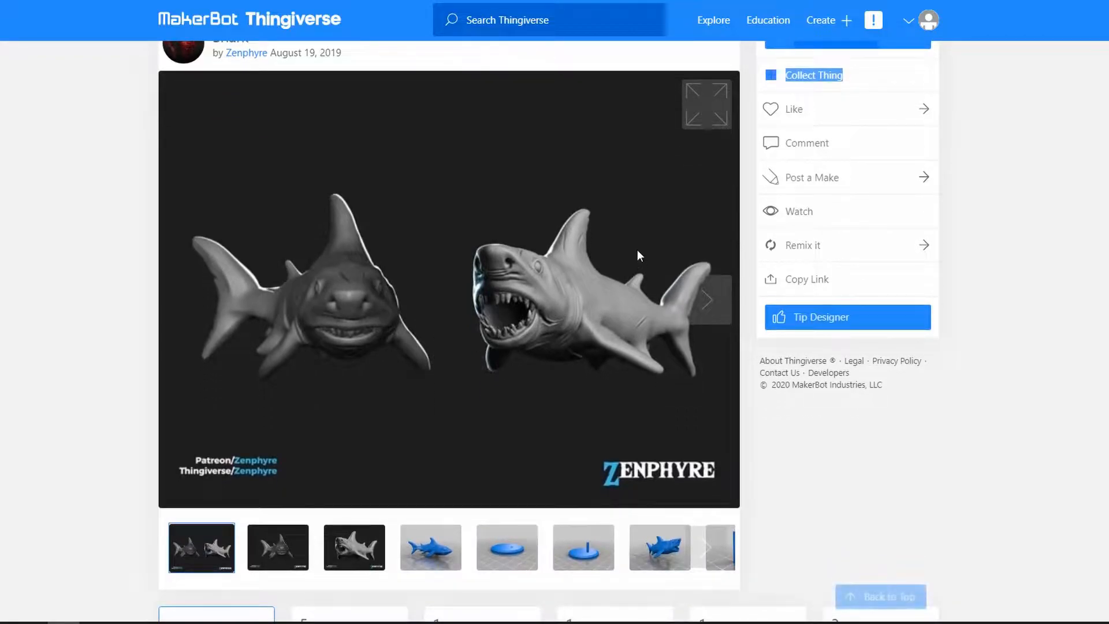
{"action": "mouse_move", "coordinate": [595, 441]}
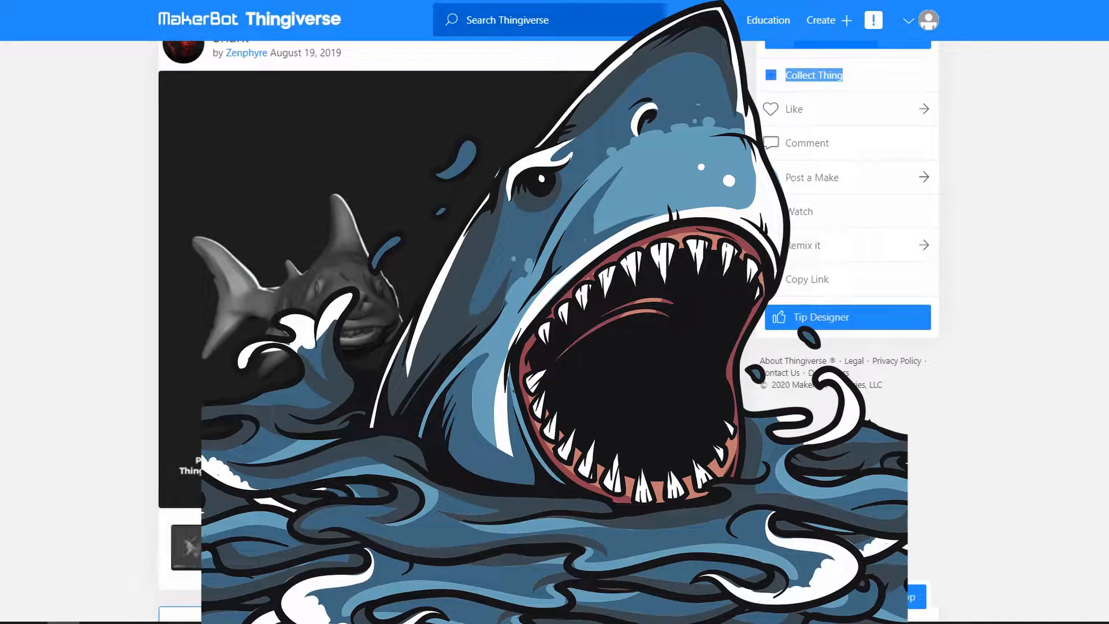
{"action": "left_click", "coordinate": [583, 546]}
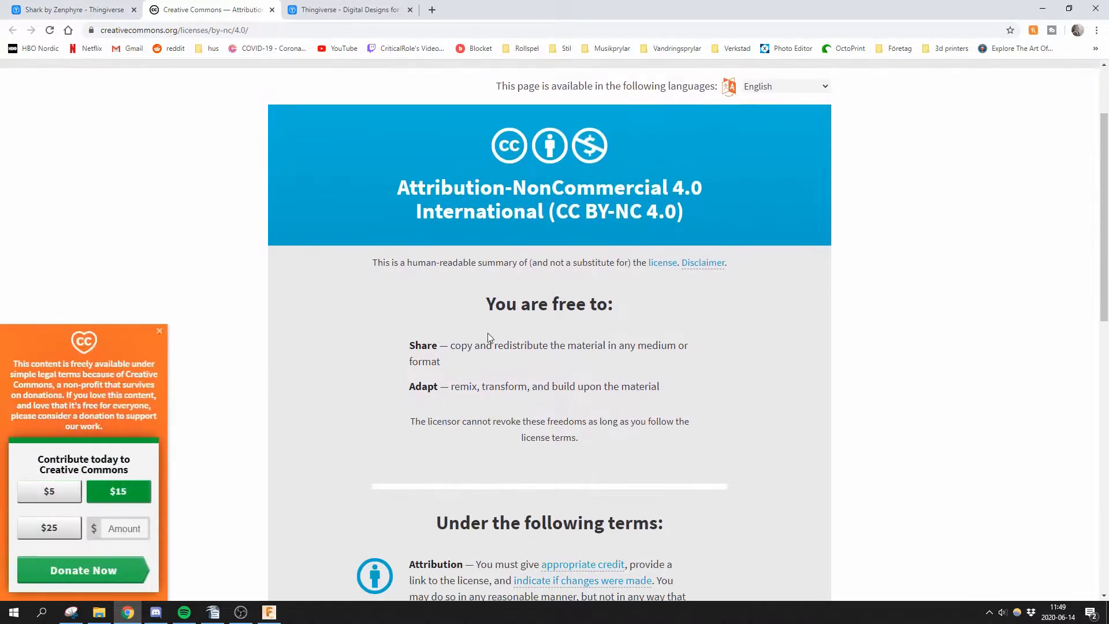
{"action": "scroll", "scroll_direction": "down", "scroll_amount": 3}
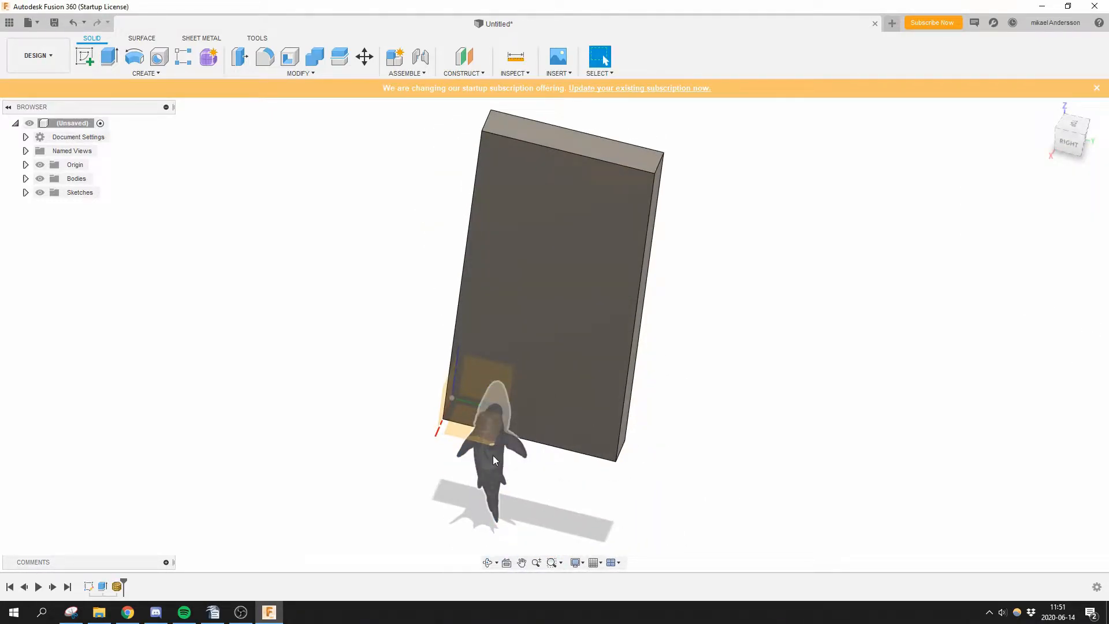
Scale the shark mesh up to roughly 4.3 times its size
{"action": "left_click", "coordinate": [488, 460]}
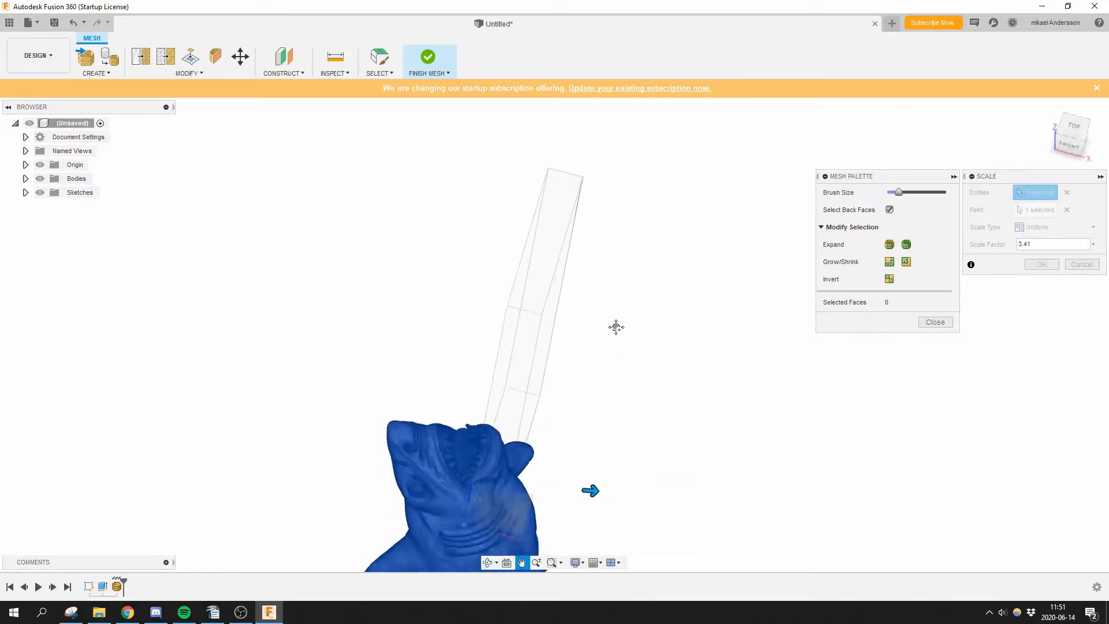
{"action": "left_click_drag", "start_coordinate": [589, 490], "coordinate": [677, 495]}
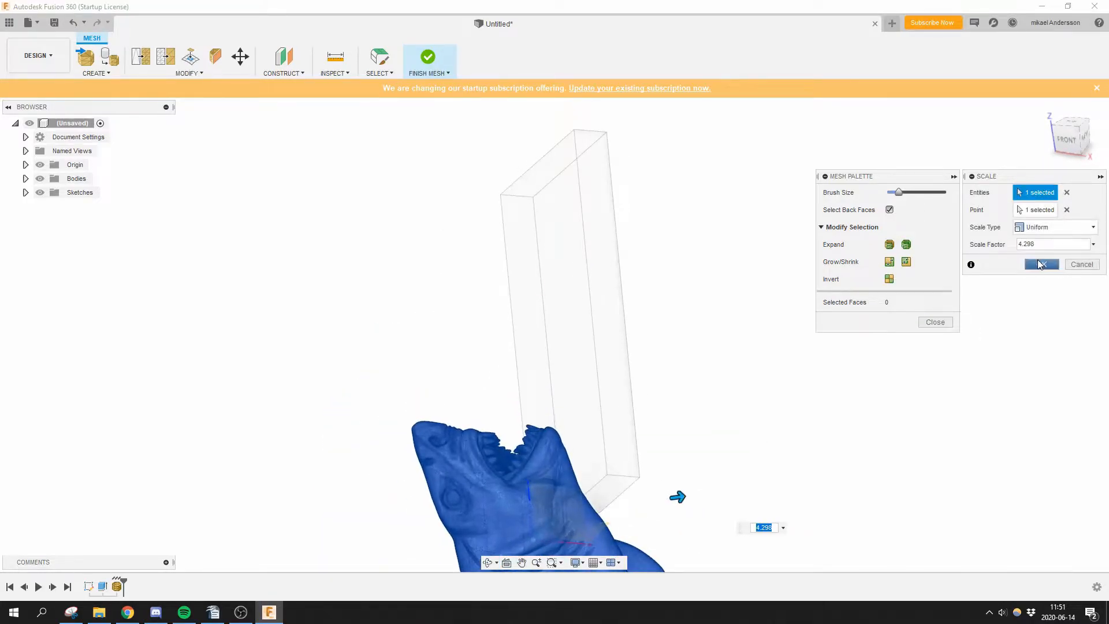
{"action": "left_click", "coordinate": [1039, 264]}
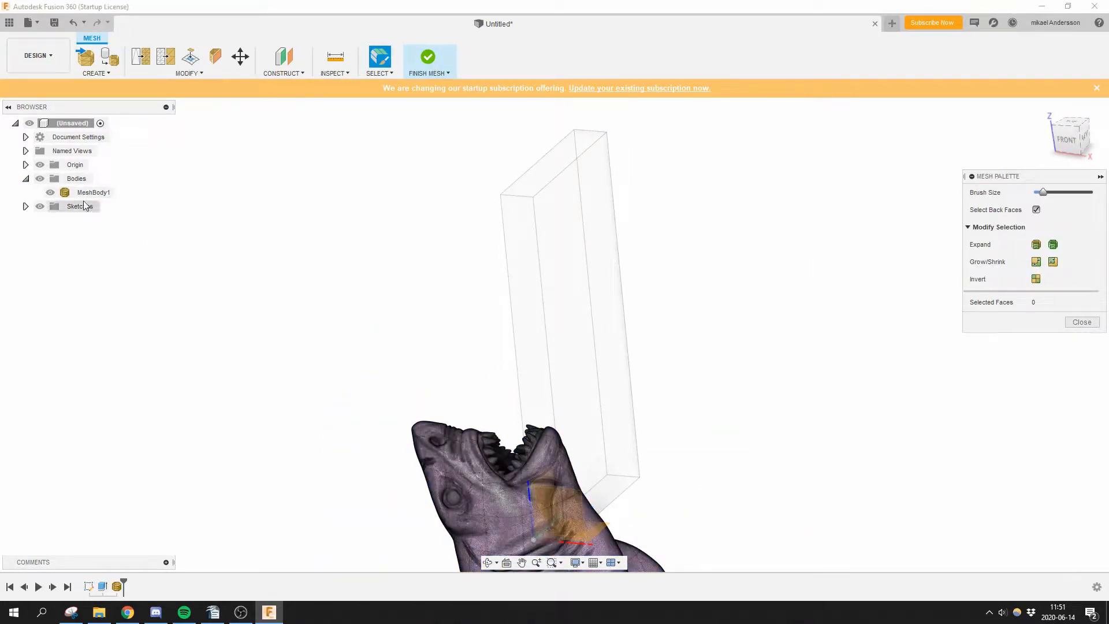
Rotate MeshBody1 with Move/Copy to a Z angle of -13 degrees
{"action": "left_click", "coordinate": [240, 57]}
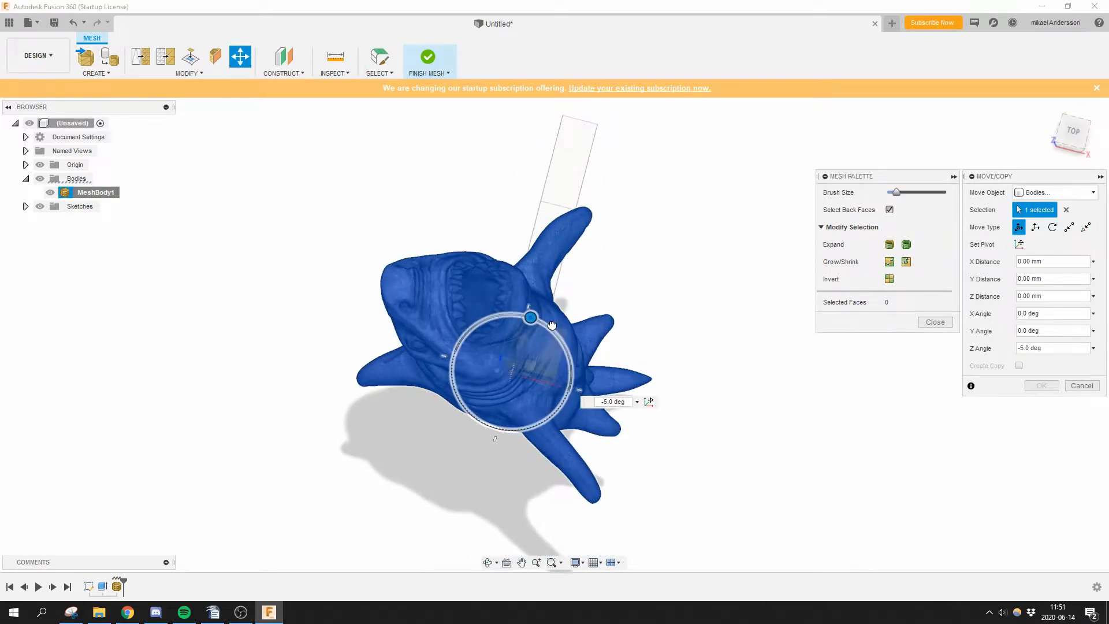
{"action": "left_click_drag", "start_coordinate": [529, 317], "coordinate": [535, 320]}
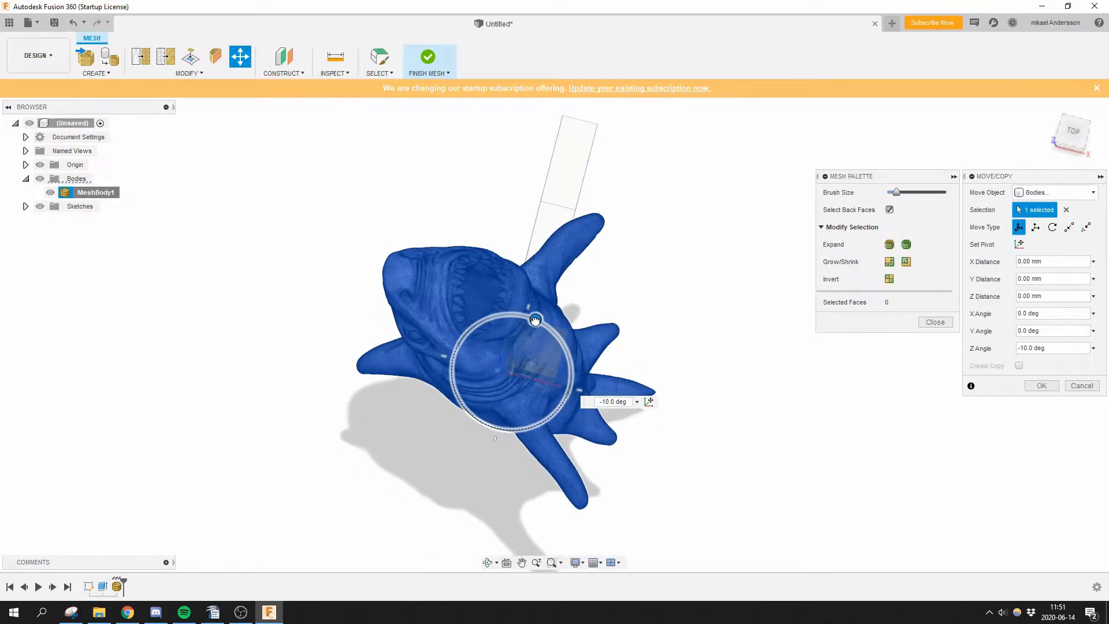
{"action": "left_click", "coordinate": [1071, 135]}
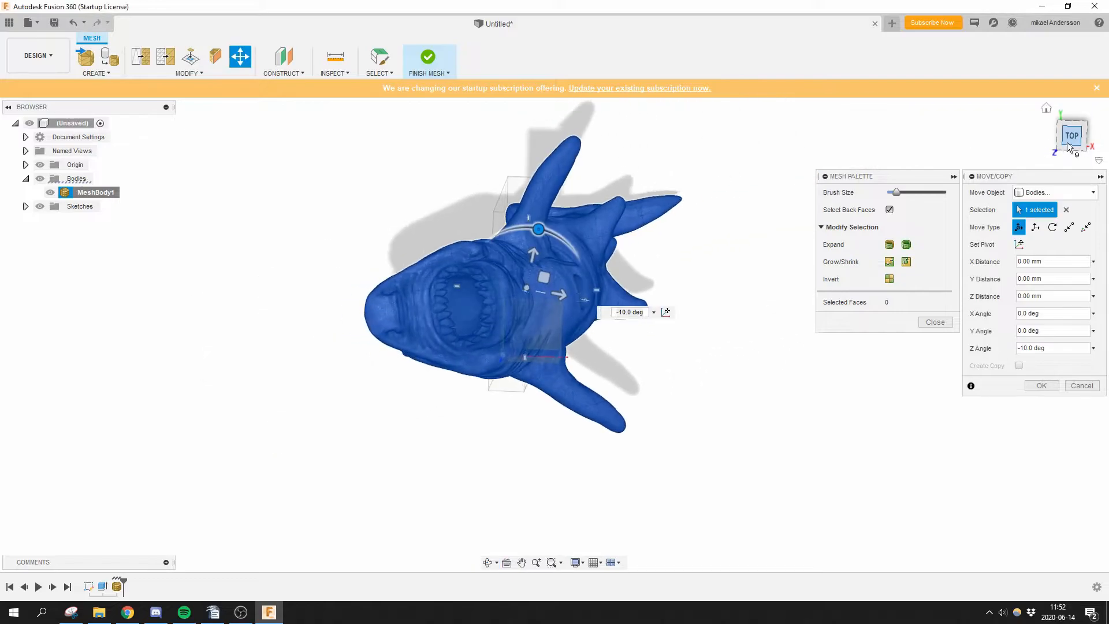
{"action": "left_click_drag", "start_coordinate": [537, 228], "coordinate": [529, 263]}
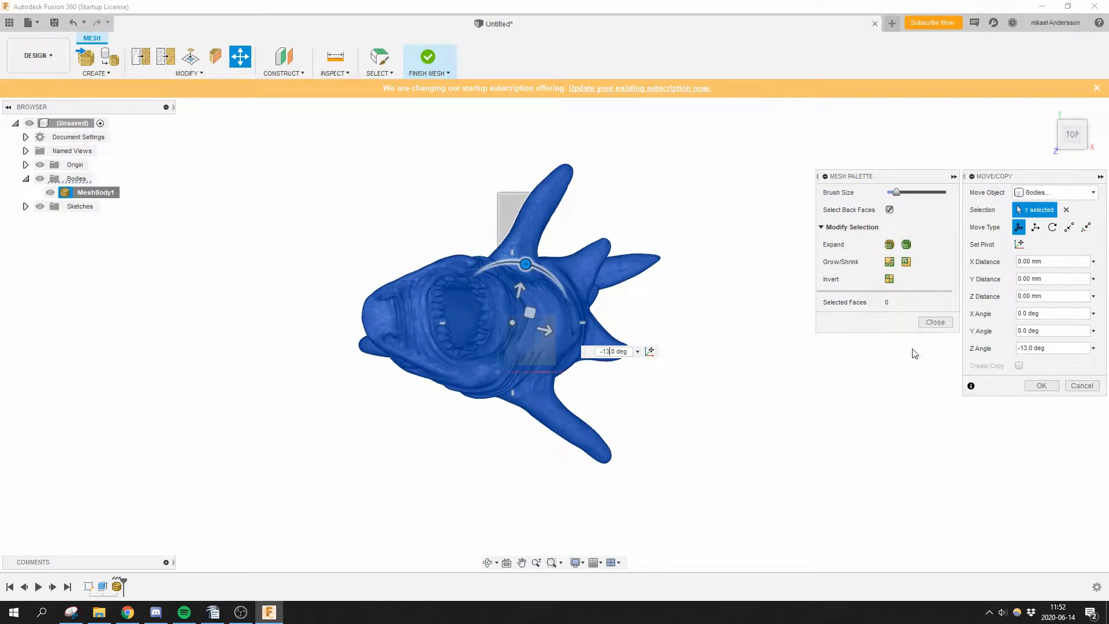
{"action": "left_click", "coordinate": [1040, 385]}
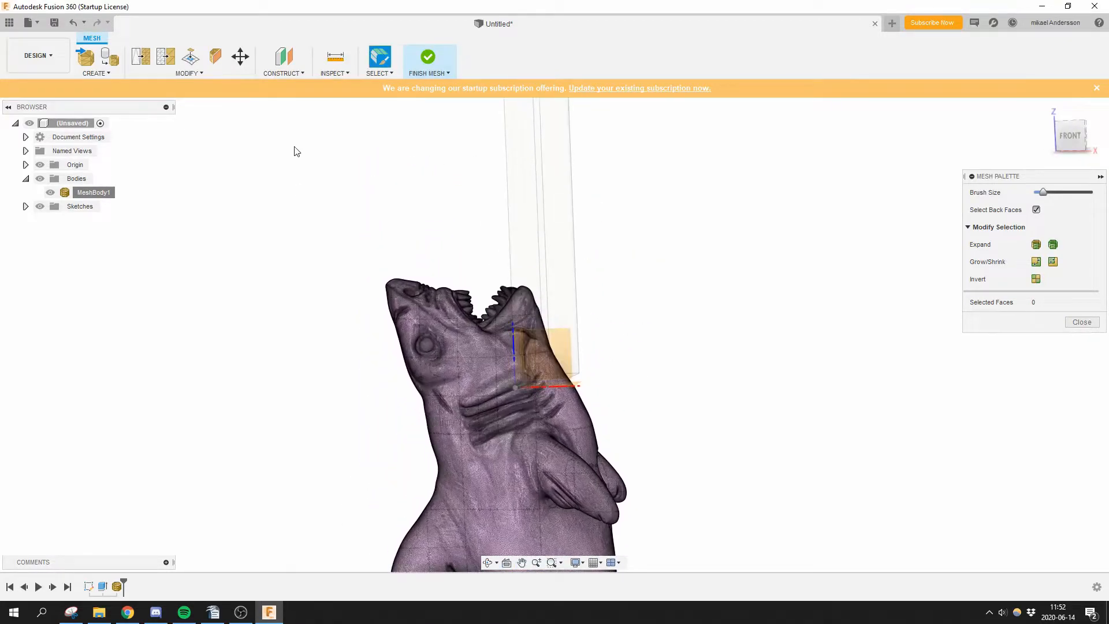
Plane-cut the shark's bottom with Minimal fill, then reduce mesh density to 0.05
{"action": "left_click", "coordinate": [214, 57]}
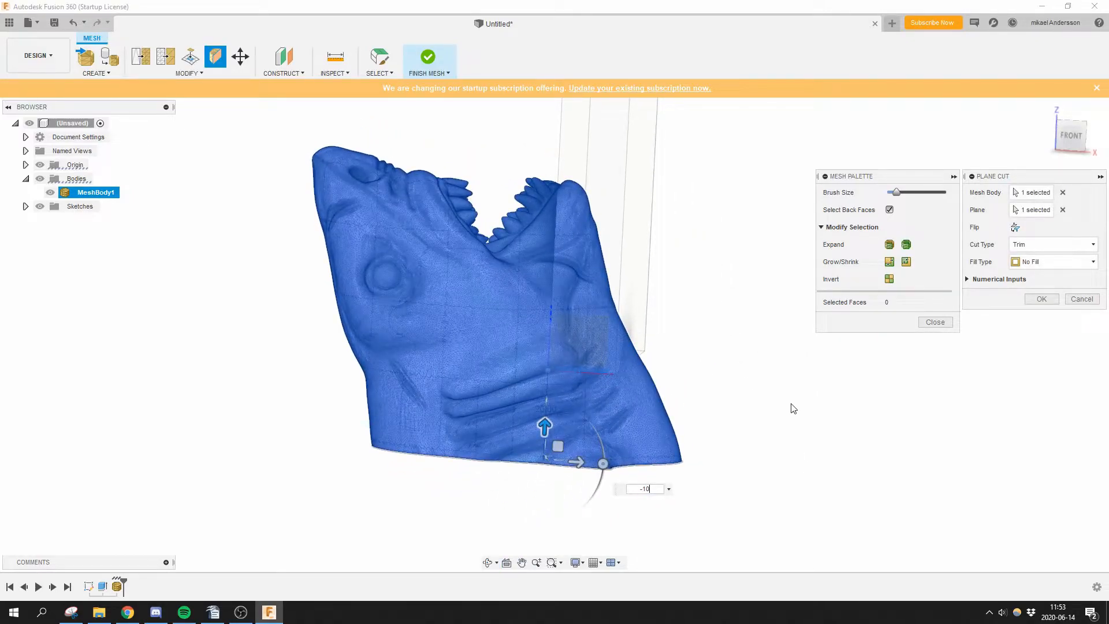
{"action": "left_click", "coordinate": [1051, 262]}
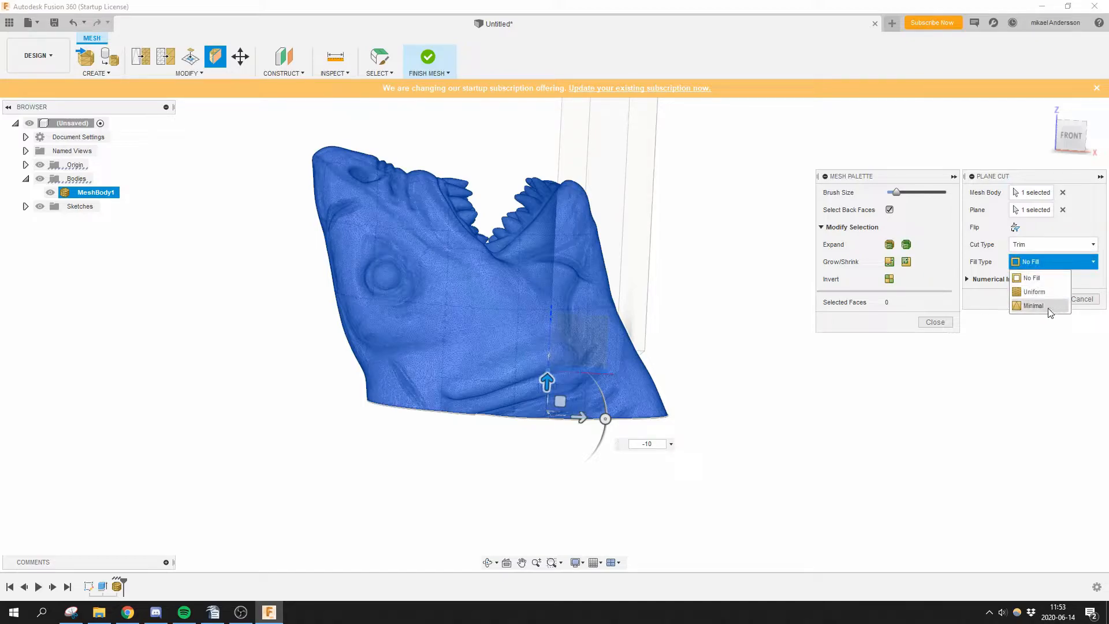
{"action": "left_click", "coordinate": [1030, 277]}
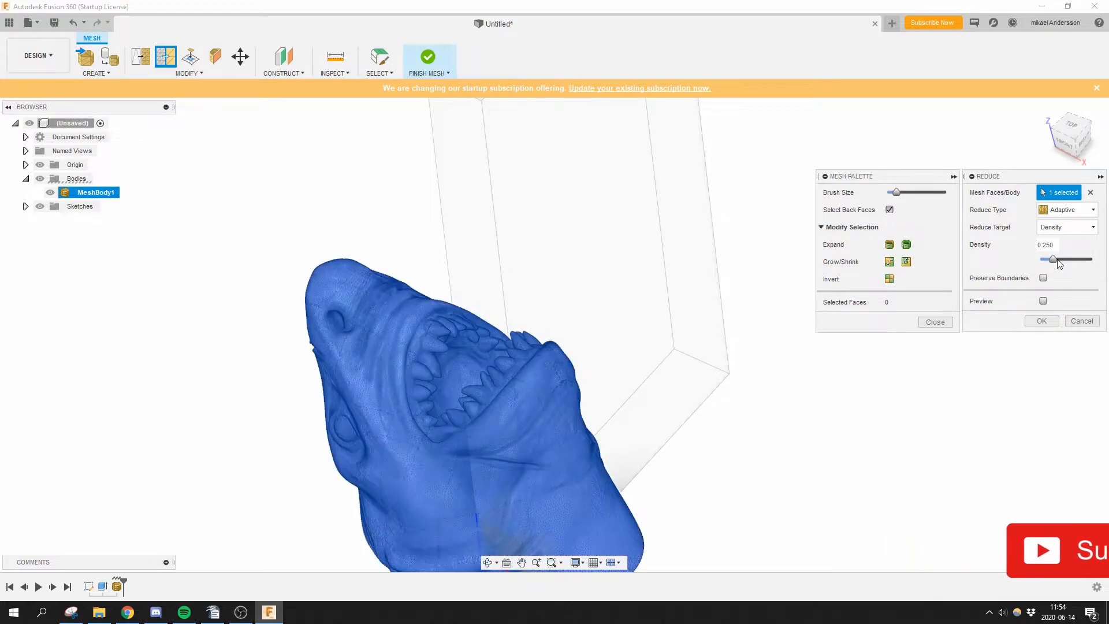
{"action": "left_click_drag", "start_coordinate": [1052, 259], "coordinate": [1042, 259]}
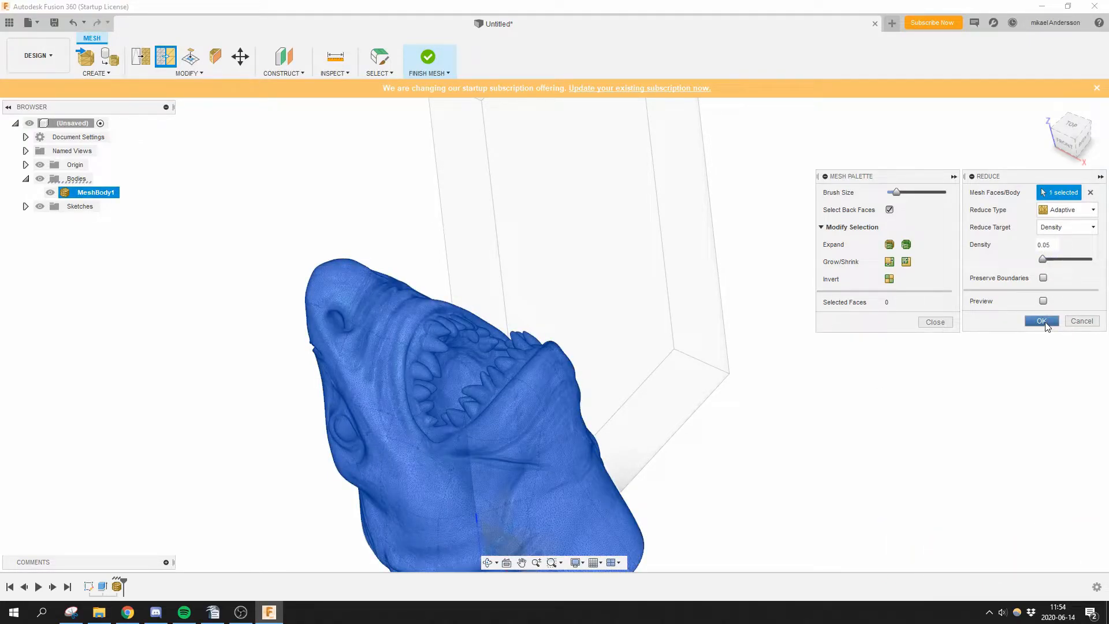
{"action": "left_click", "coordinate": [1041, 320]}
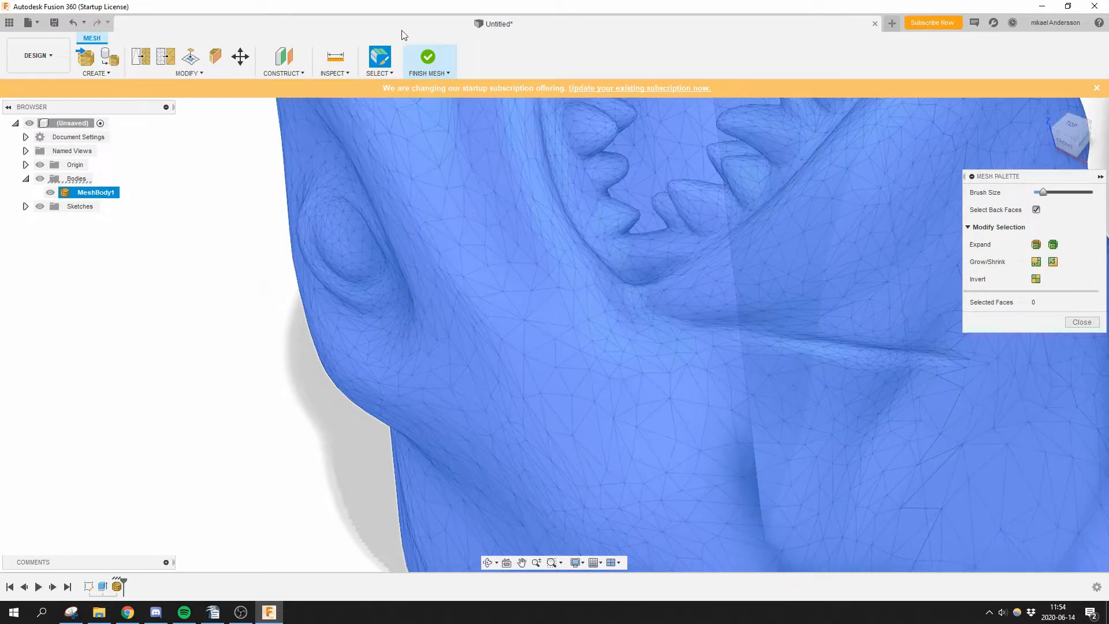
Turn off design history capture for the root design, removing the timeline
{"action": "right_click", "coordinate": [67, 123]}
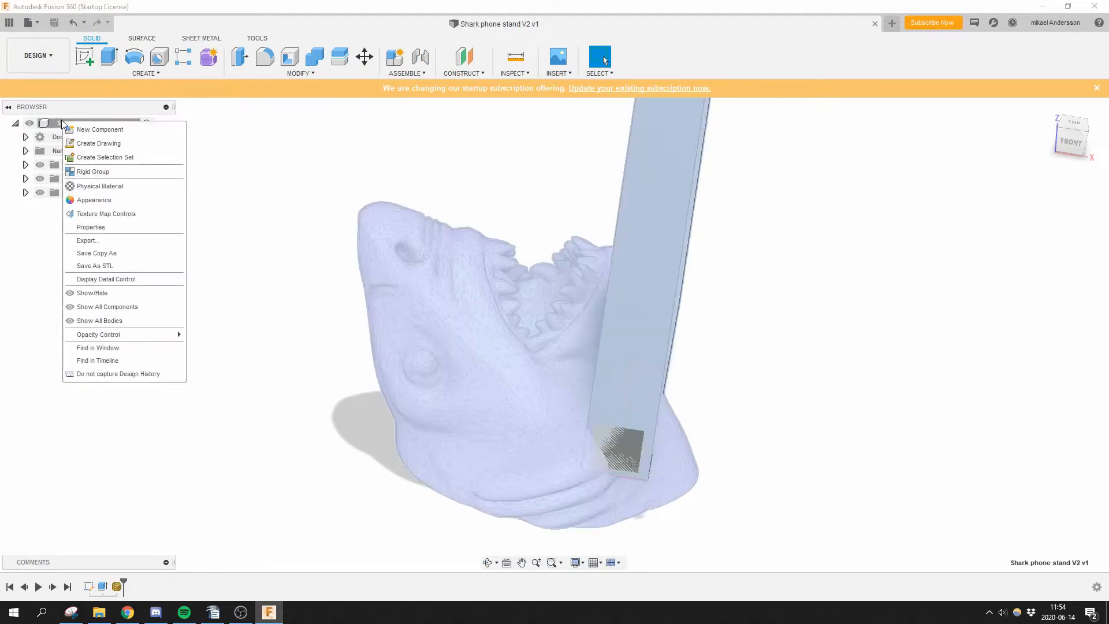
{"action": "mouse_move", "coordinate": [124, 374]}
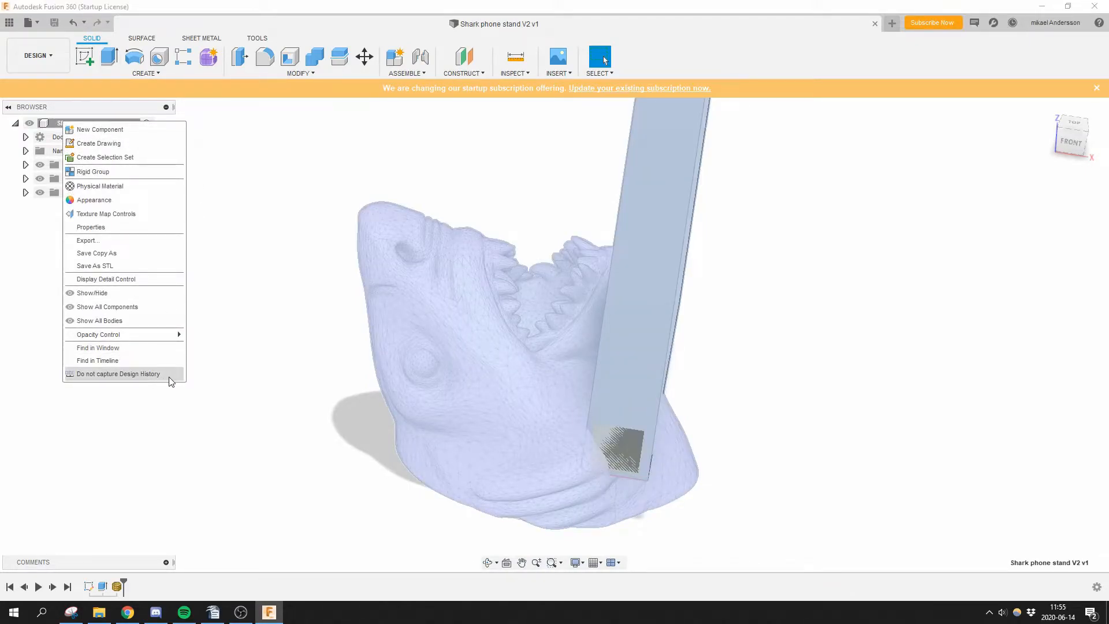
{"action": "left_click", "coordinate": [118, 374]}
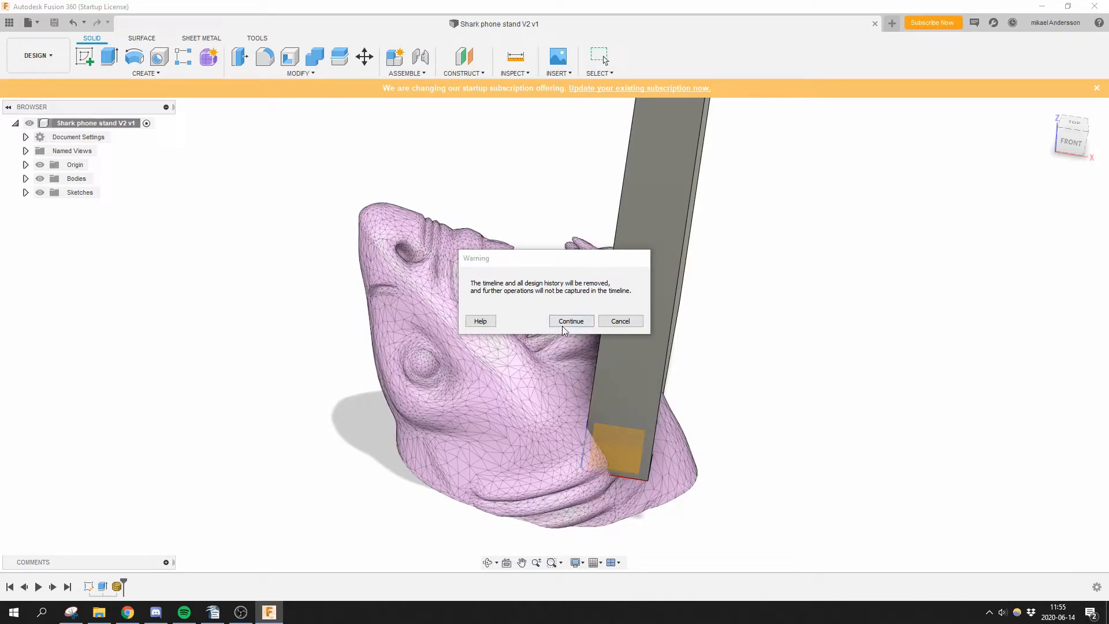
{"action": "left_click", "coordinate": [570, 320]}
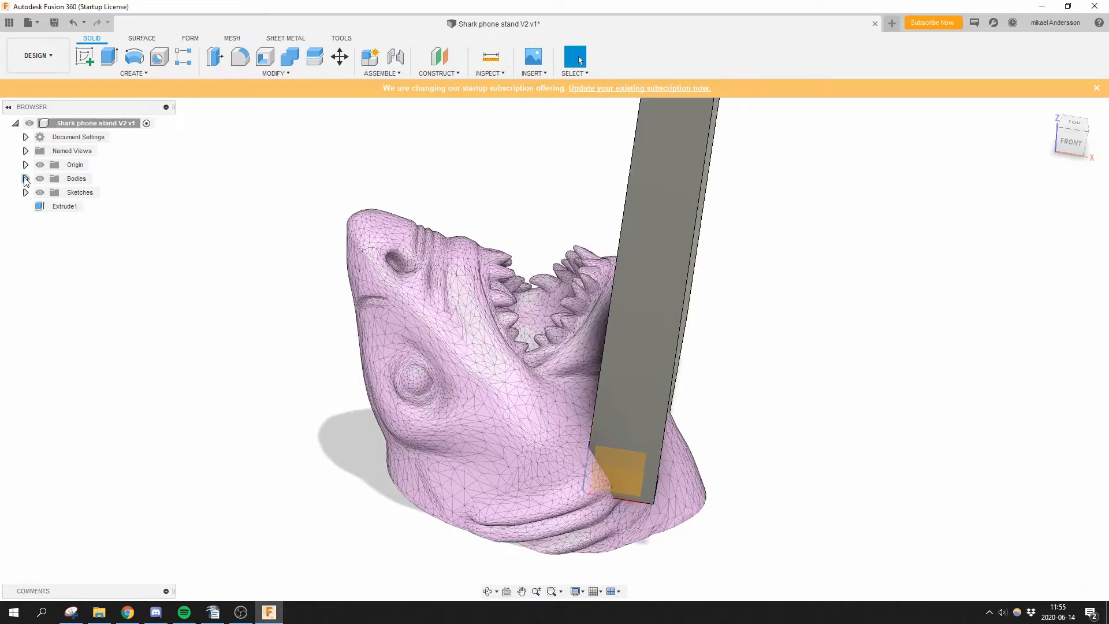
Convert MeshBody1 to a solid body via Mesh to BRep and save a new version
{"action": "right_click", "coordinate": [95, 205]}
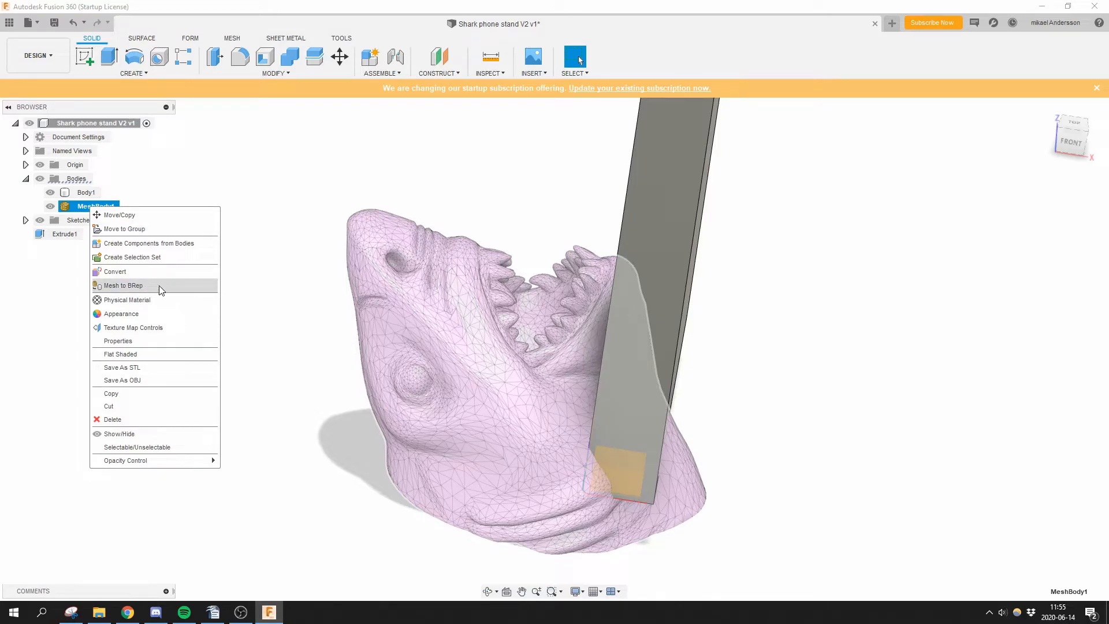
{"action": "left_click", "coordinate": [122, 284]}
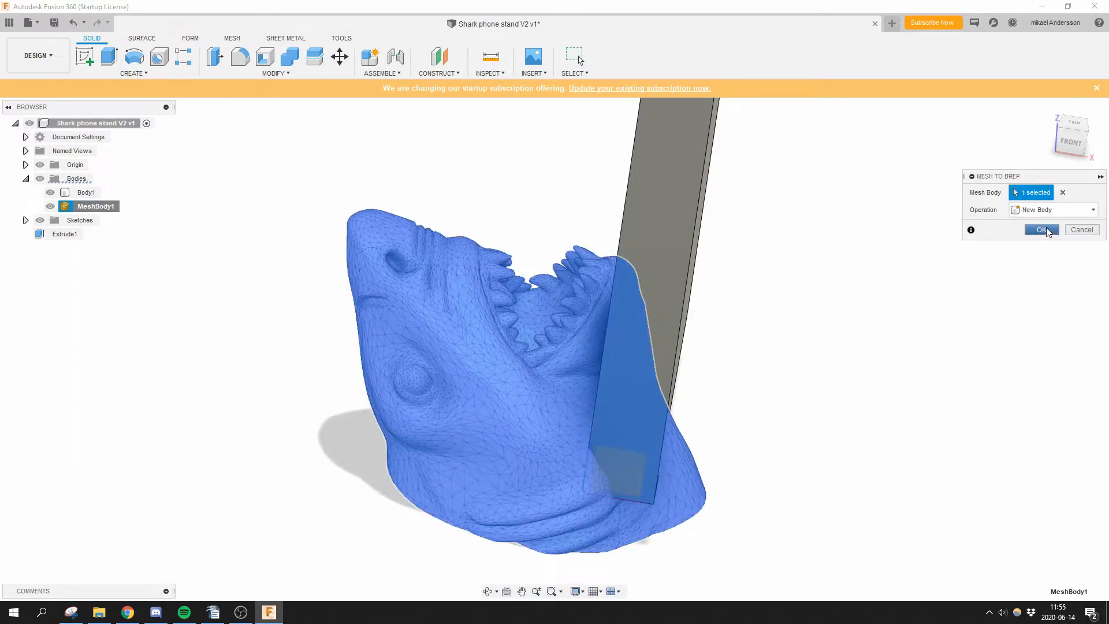
{"action": "left_click", "coordinate": [1040, 229]}
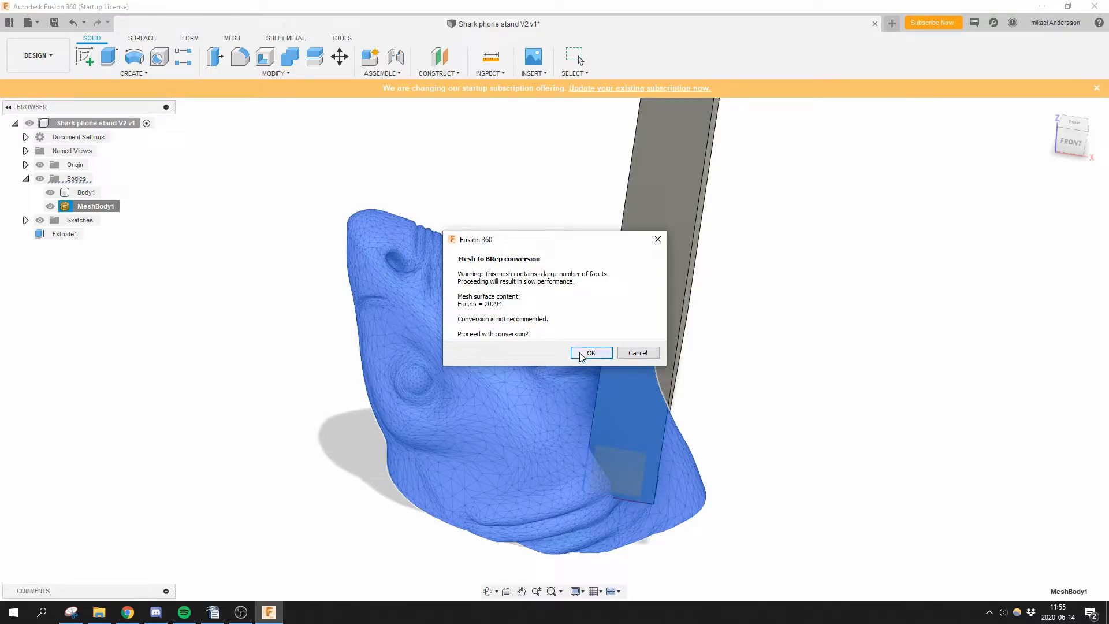
{"action": "left_click", "coordinate": [590, 353]}
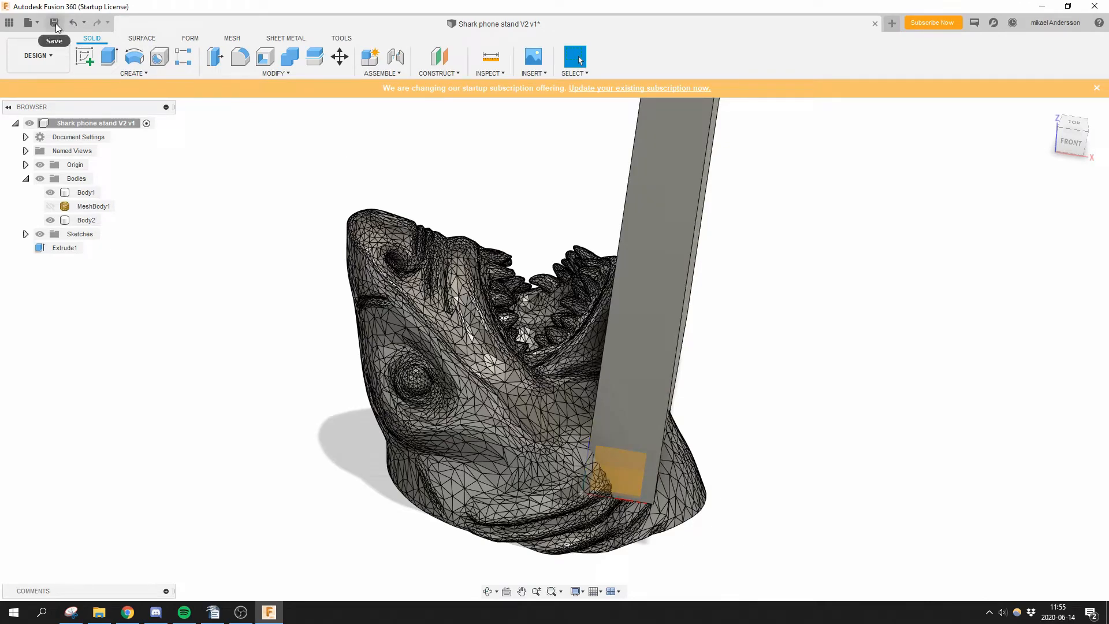
{"action": "left_click", "coordinate": [54, 22]}
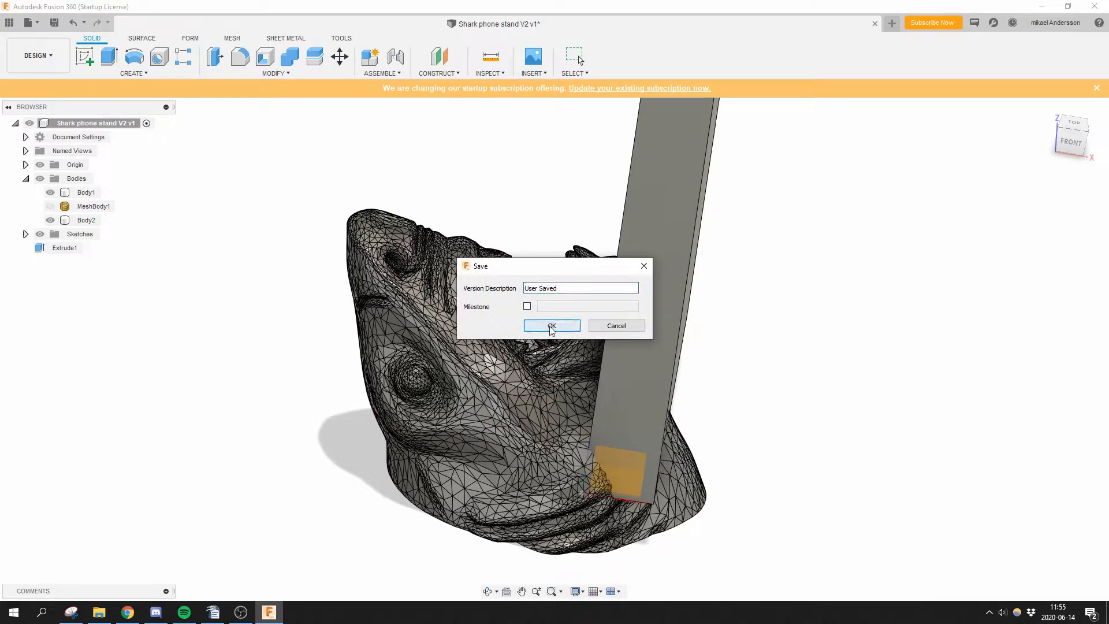
{"action": "left_click", "coordinate": [551, 326]}
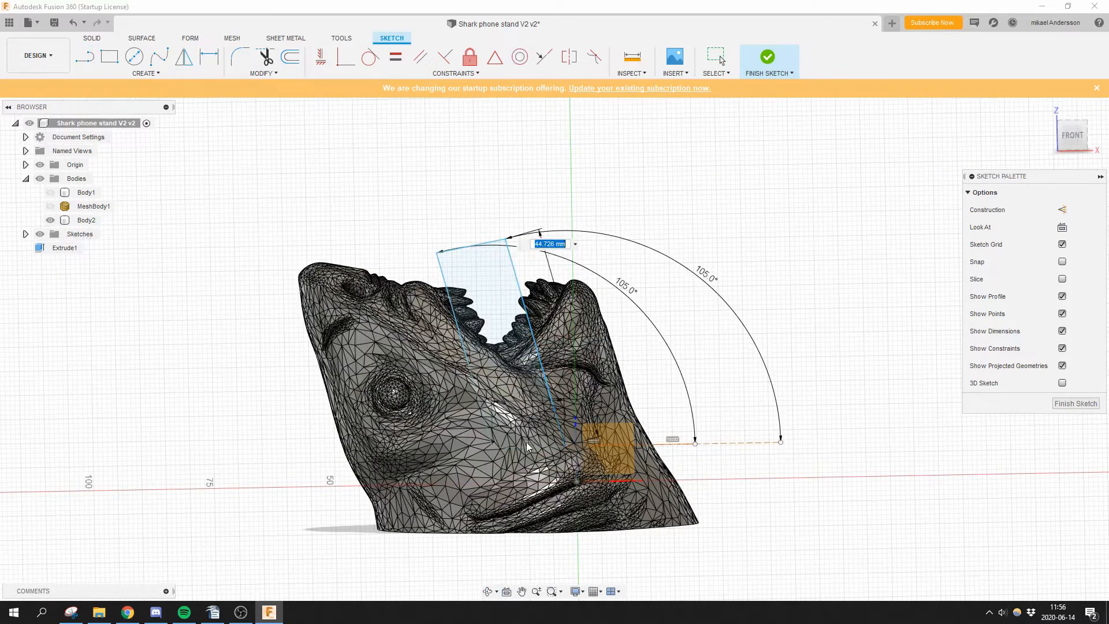
Finish the 105° slot sketch and extrude it symmetrically 54 mm as a cut
{"action": "left_click", "coordinate": [768, 61]}
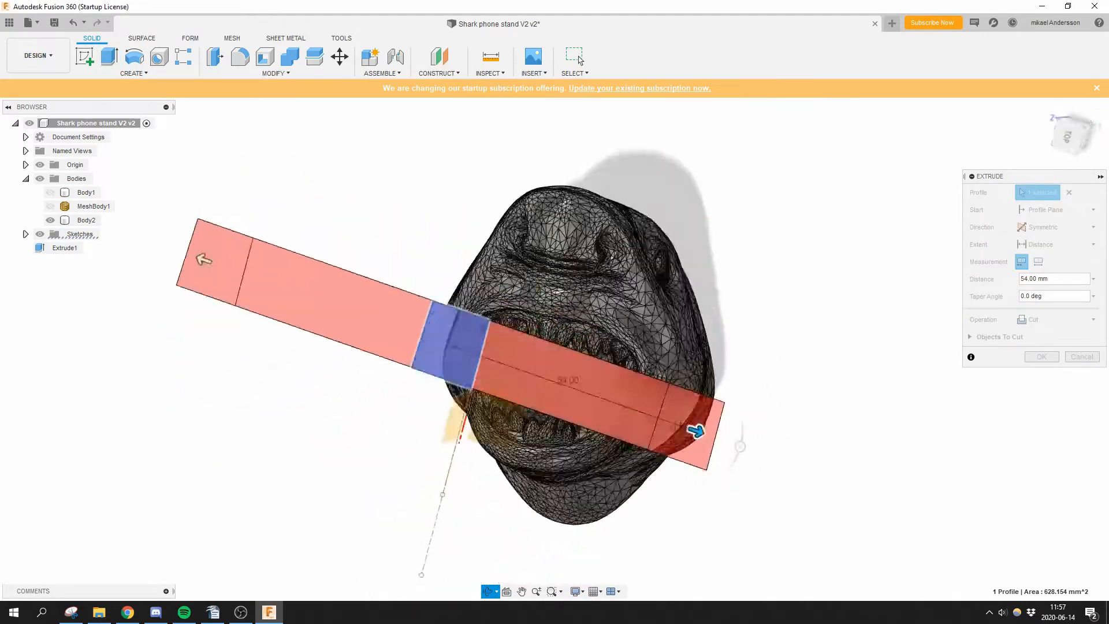
{"action": "left_click", "coordinate": [1041, 356]}
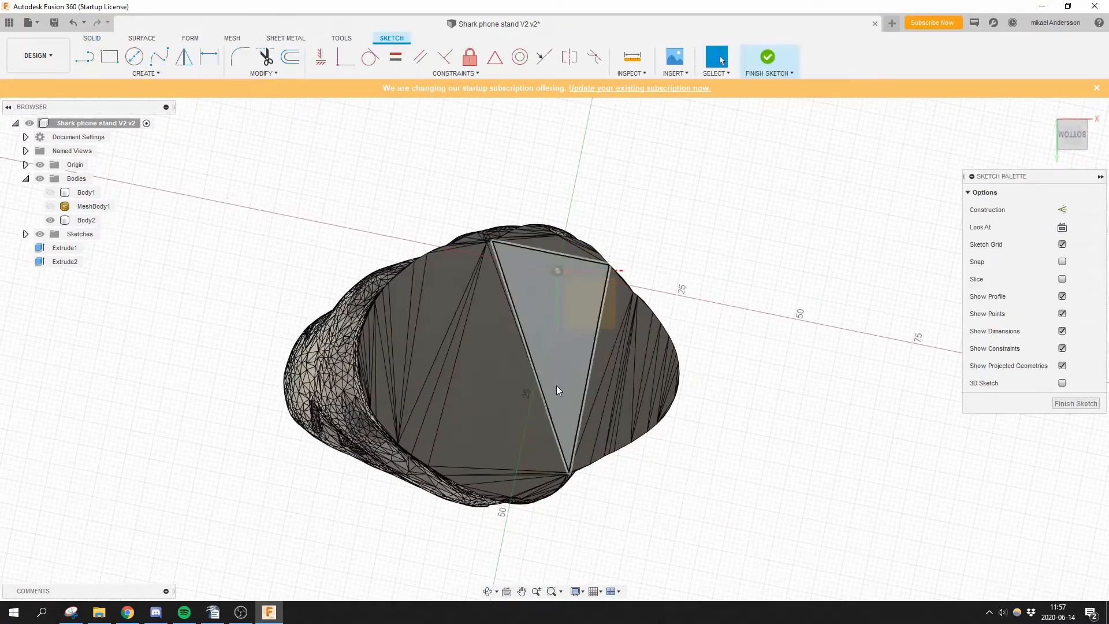
Draw a center-diameter circle around the head on the bottom face and finish the sketch
{"action": "left_click", "coordinate": [134, 56]}
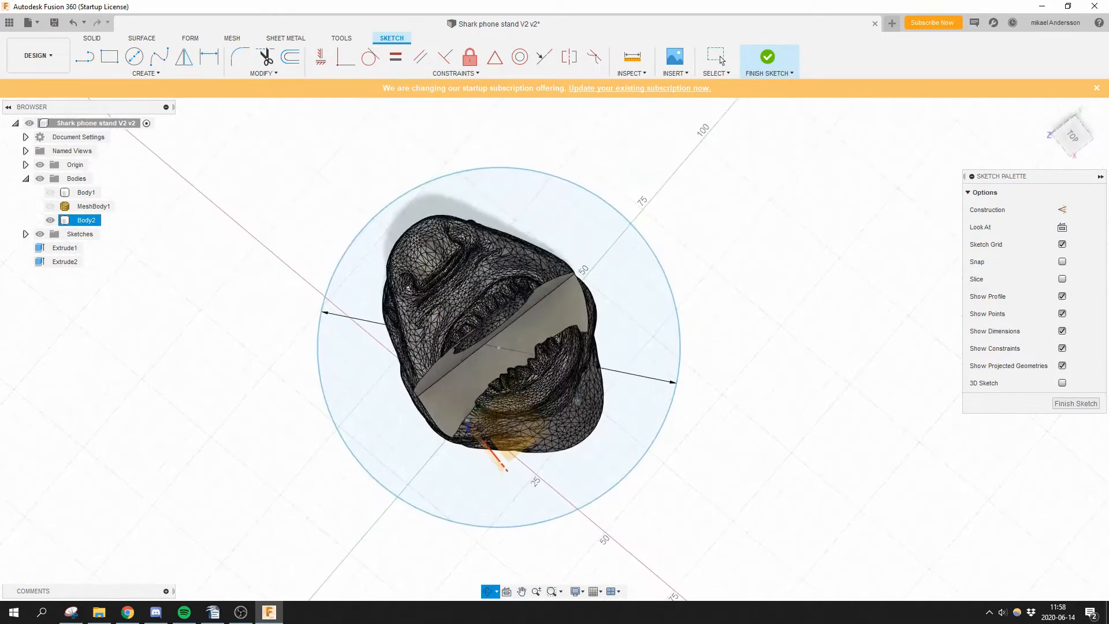
{"action": "left_click", "coordinate": [767, 60]}
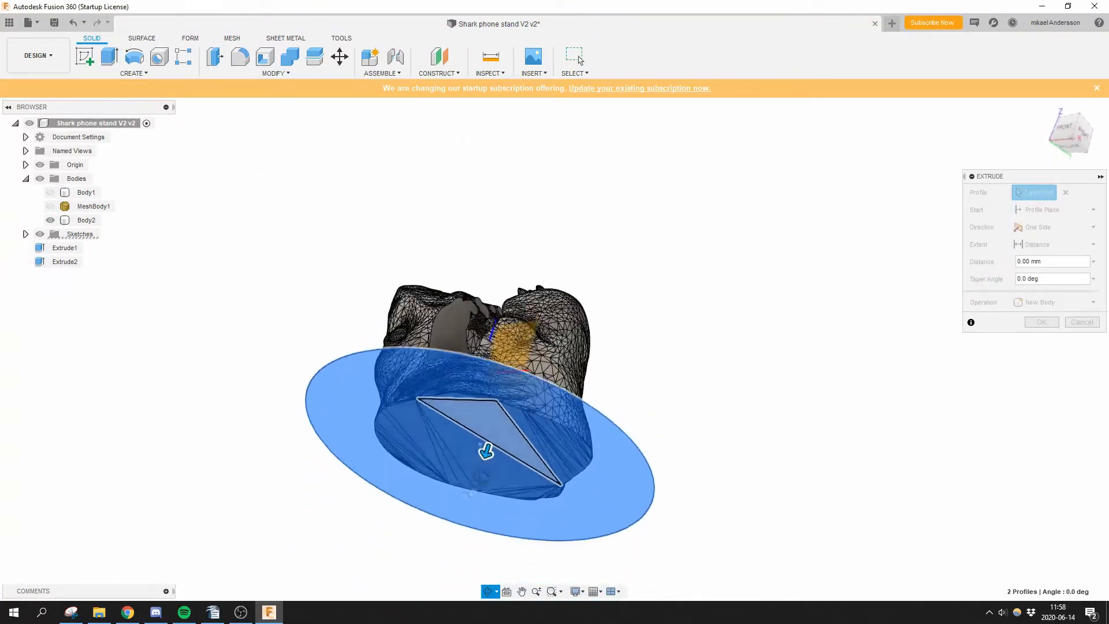